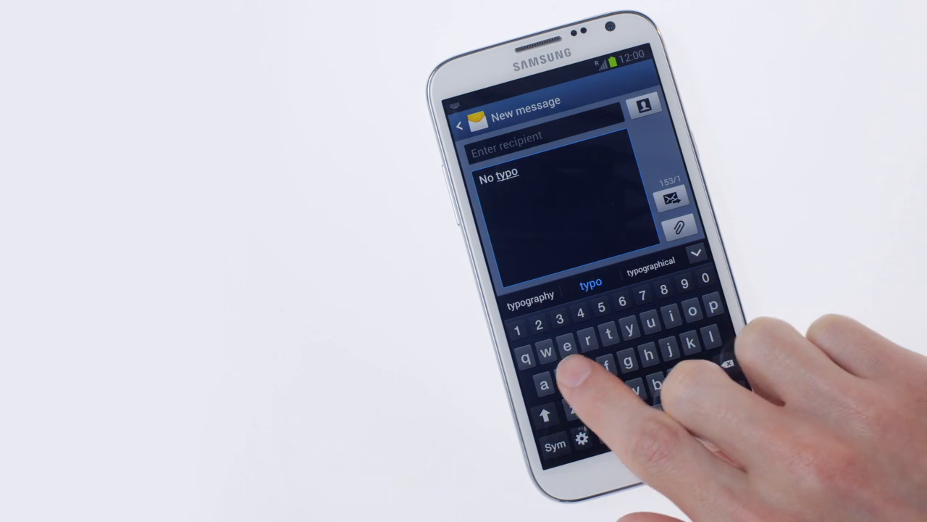
Step: Type "No typo" so the suggestion bar offers typo and typography
type("s")
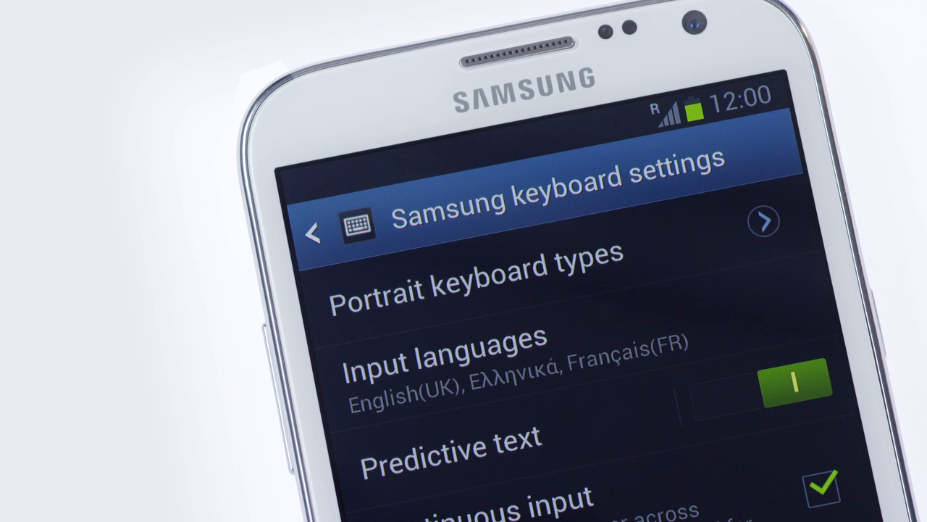
Step: Review input languages English(UK), Ελληνικά, Français(FR), predictive text and continuous input
left_click(449, 447)
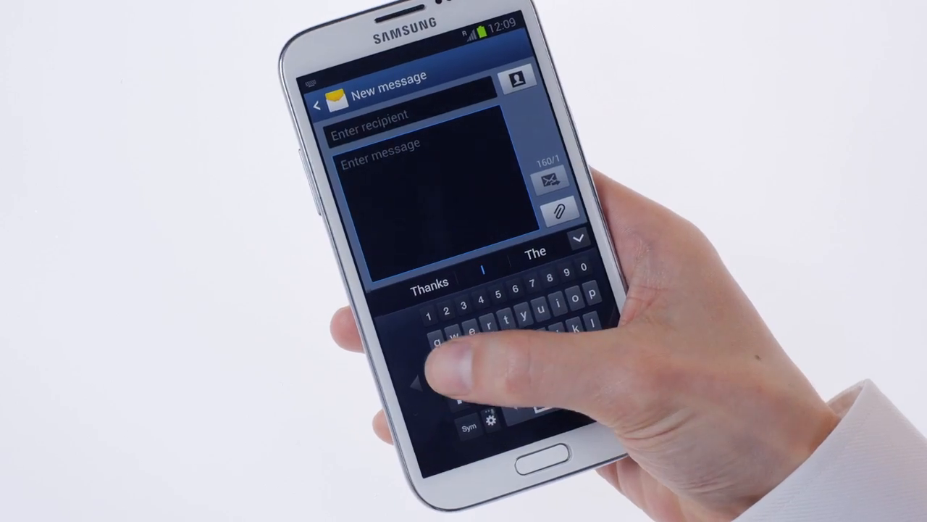
Step: On the one-handed keyboard, type "alig", accept "align", then begin typing "key"
type("alig")
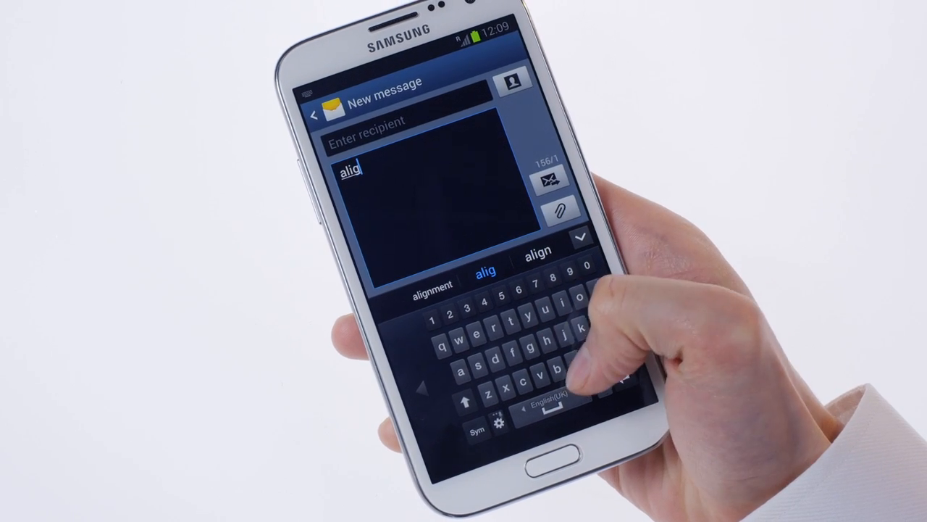
left_click(539, 251)
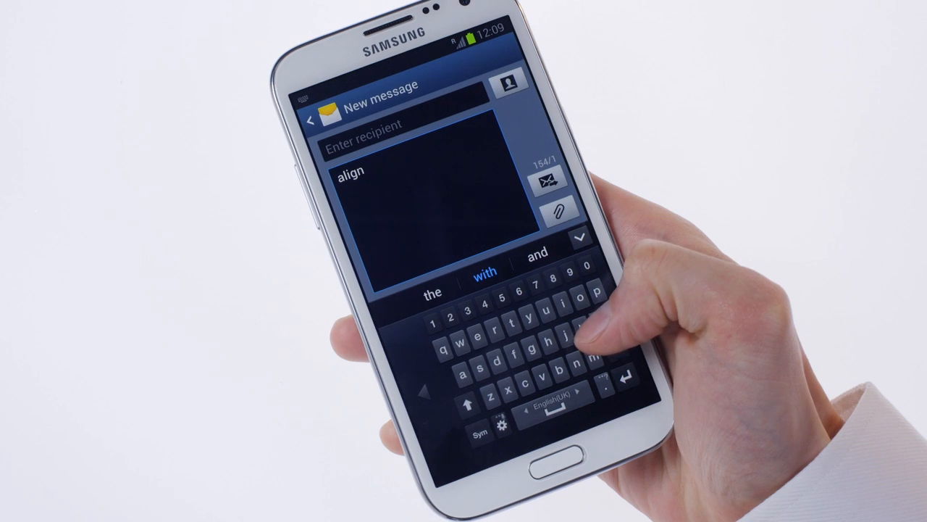
type("keybosr")
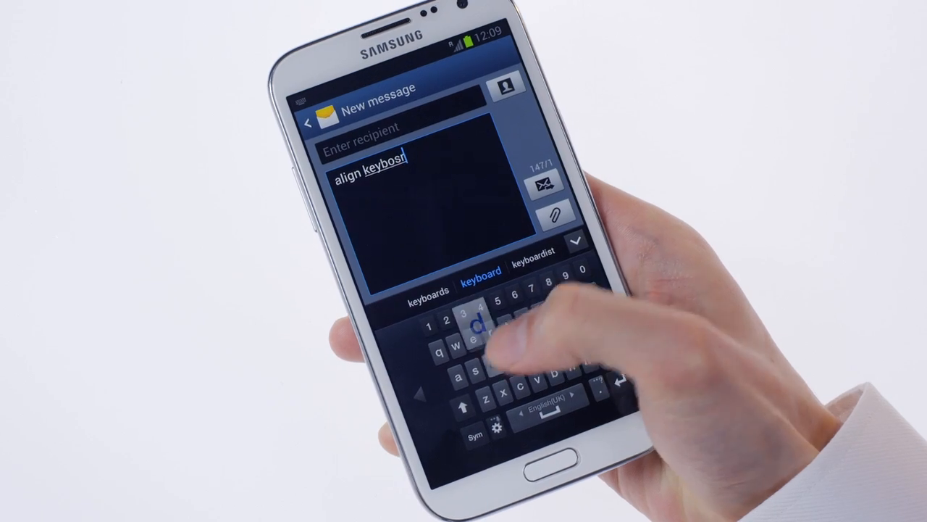
left_click(480, 270)
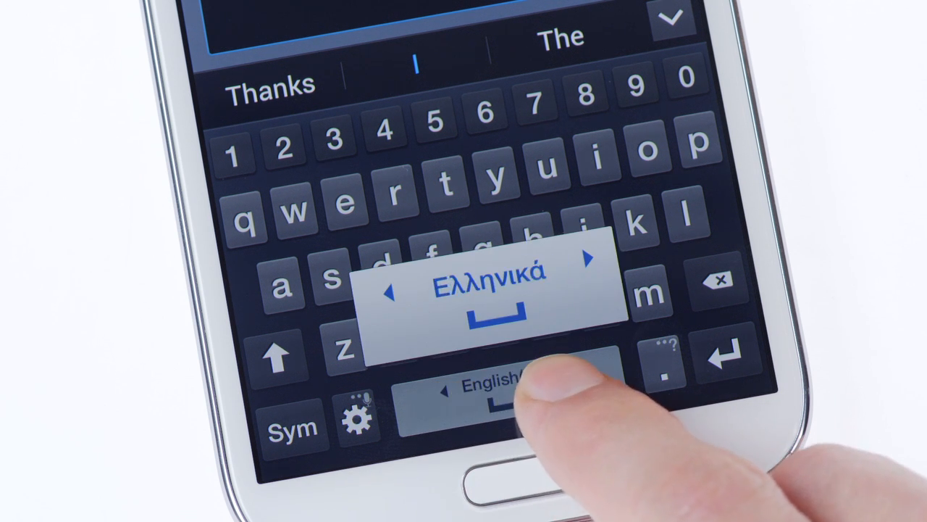
Step: Cycle the input language from English(UK) through Ελληνικά to Français(FR)
left_click(492, 384)
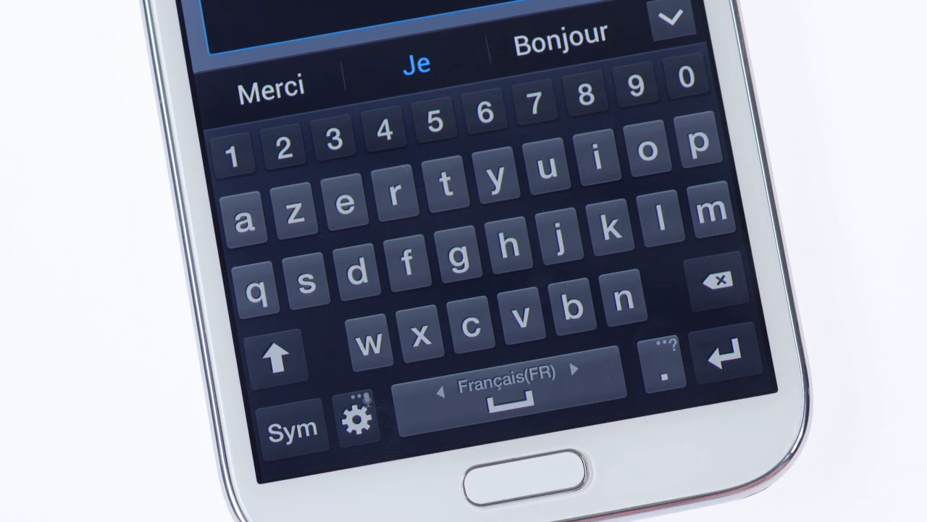
left_click(500, 391)
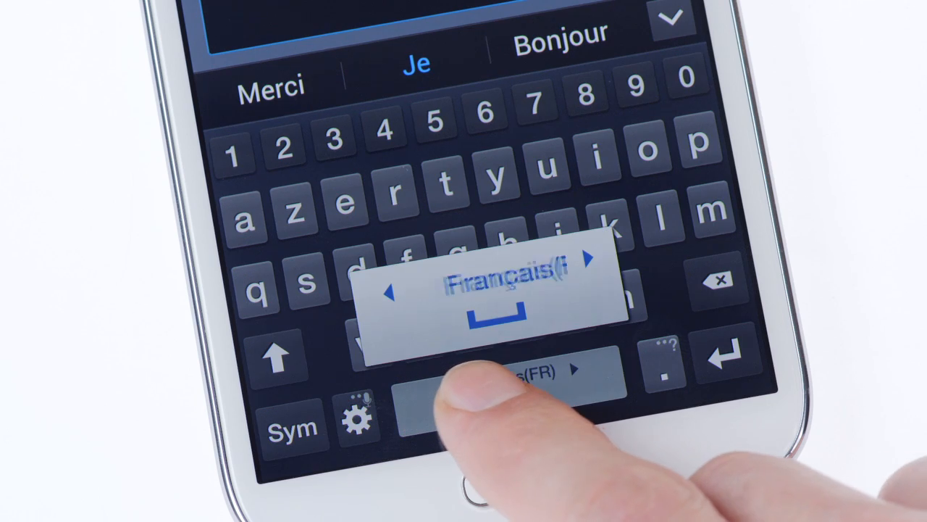